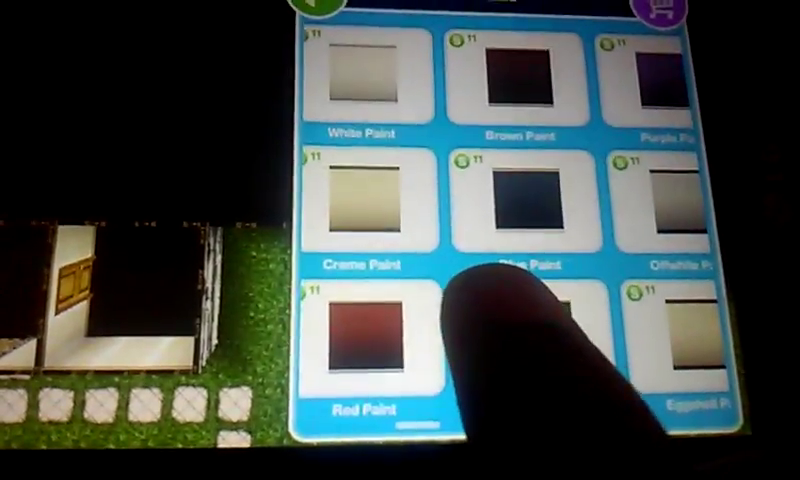
Scroll down through the wall paint catalog to view White, Brown, Creme, Blue and Red.
scroll("down", 3)
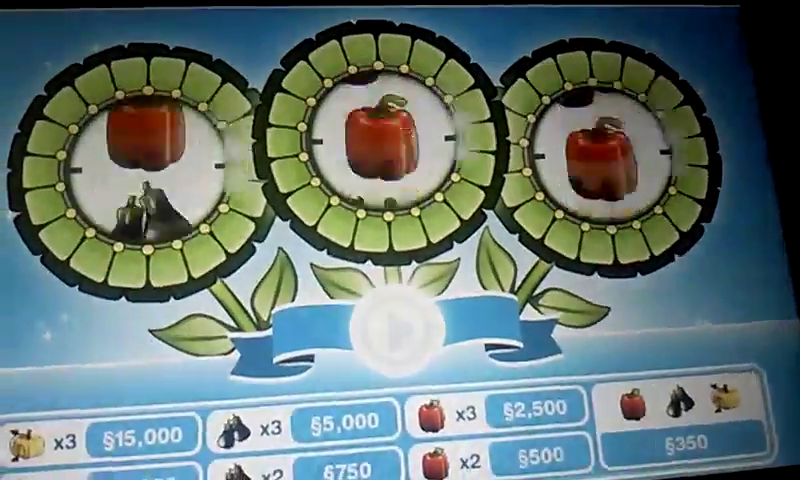
Spin the Simoleon Sprout's three flower reels and collect the result.
left_click(398, 325)
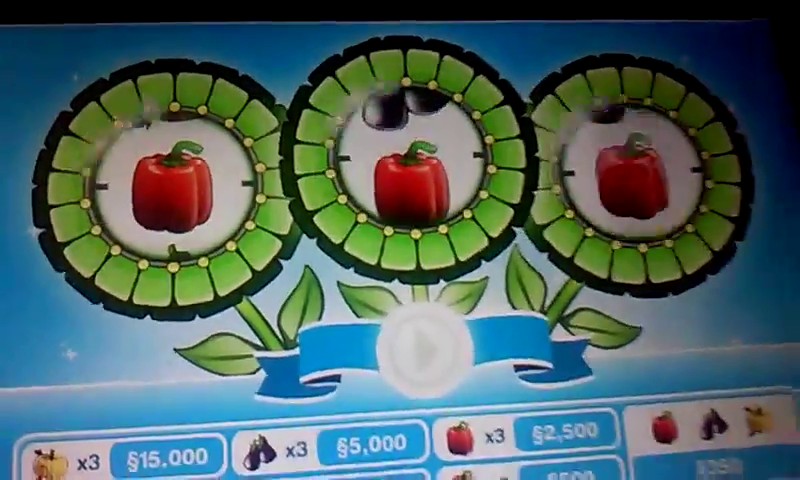
left_click(418, 346)
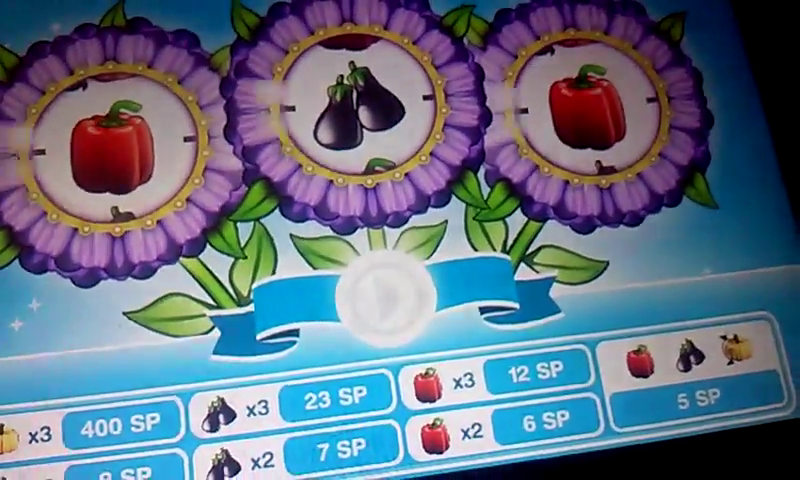
Spin the Social Point Flower reels for SP and return to the flower mini-game menu.
left_click(380, 300)
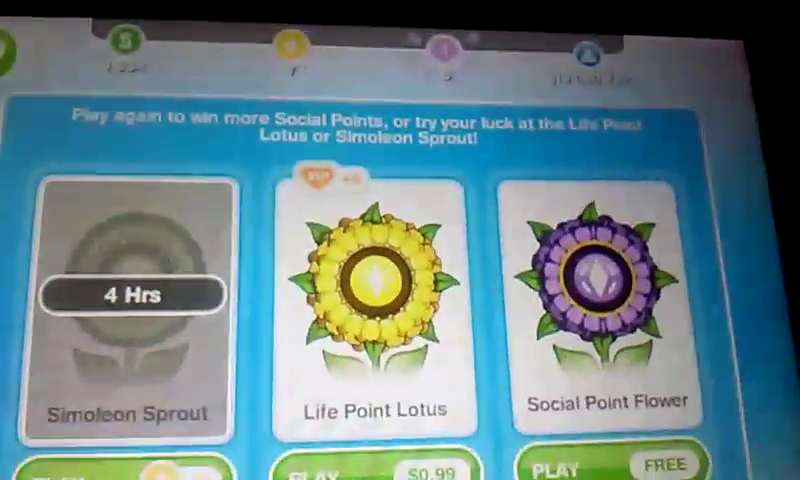